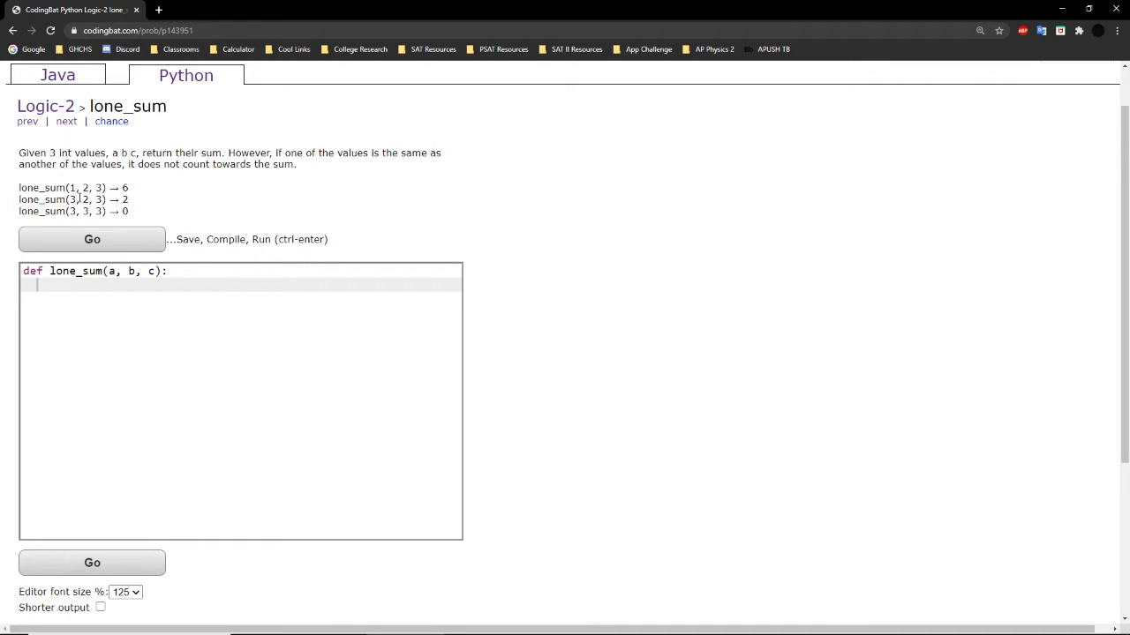
Step: Begin lone_sum with the line 'sum = 0' followed by a new line
left_click_drag(69, 199, 95, 200)
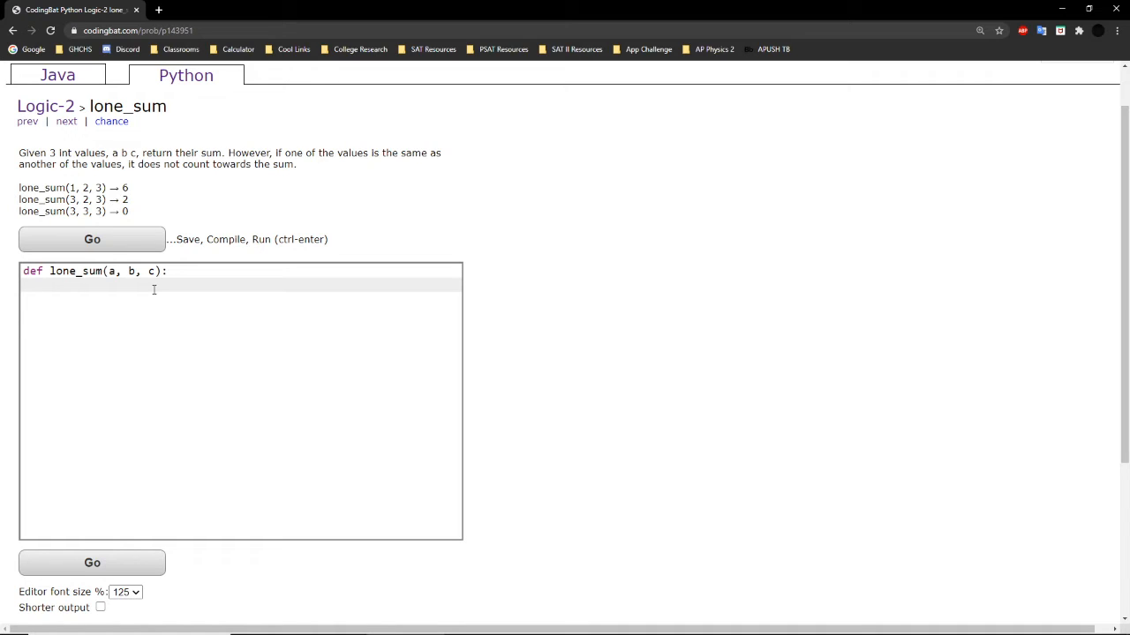
type("sum = 0")
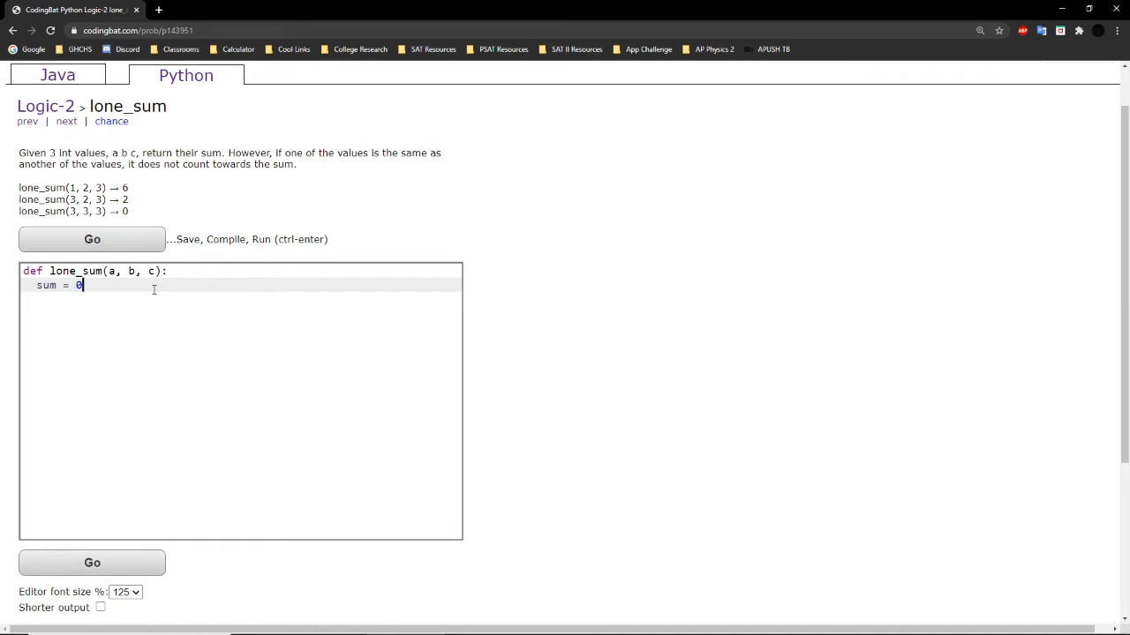
key("enter")
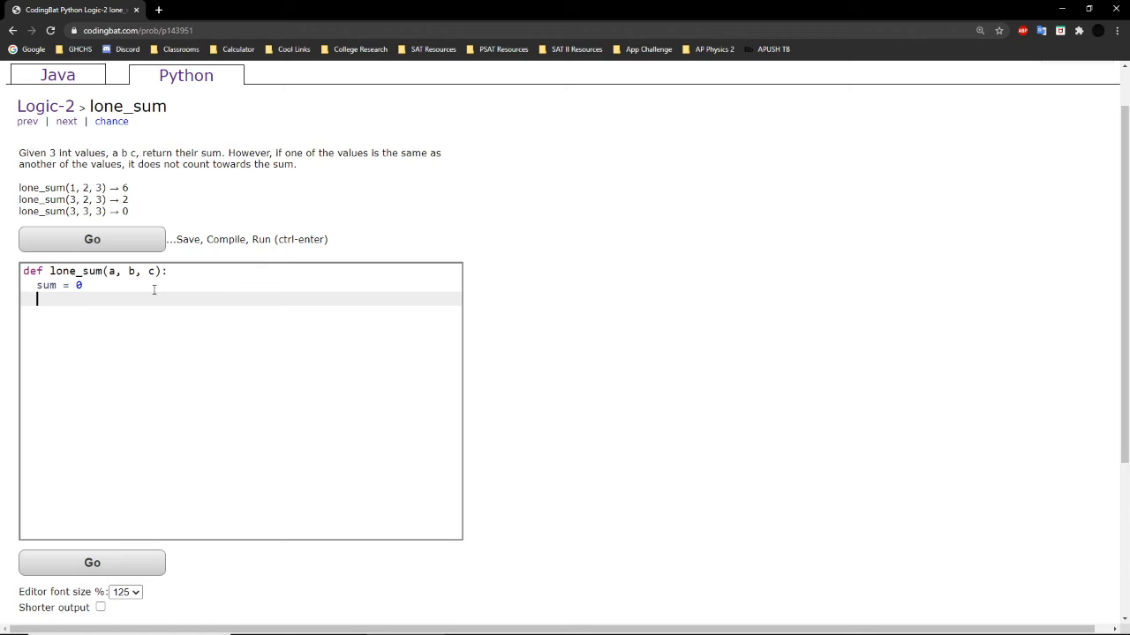
Step: Add 'if a != b and a != c:' with 'sum+=a' in its body
type("if a")
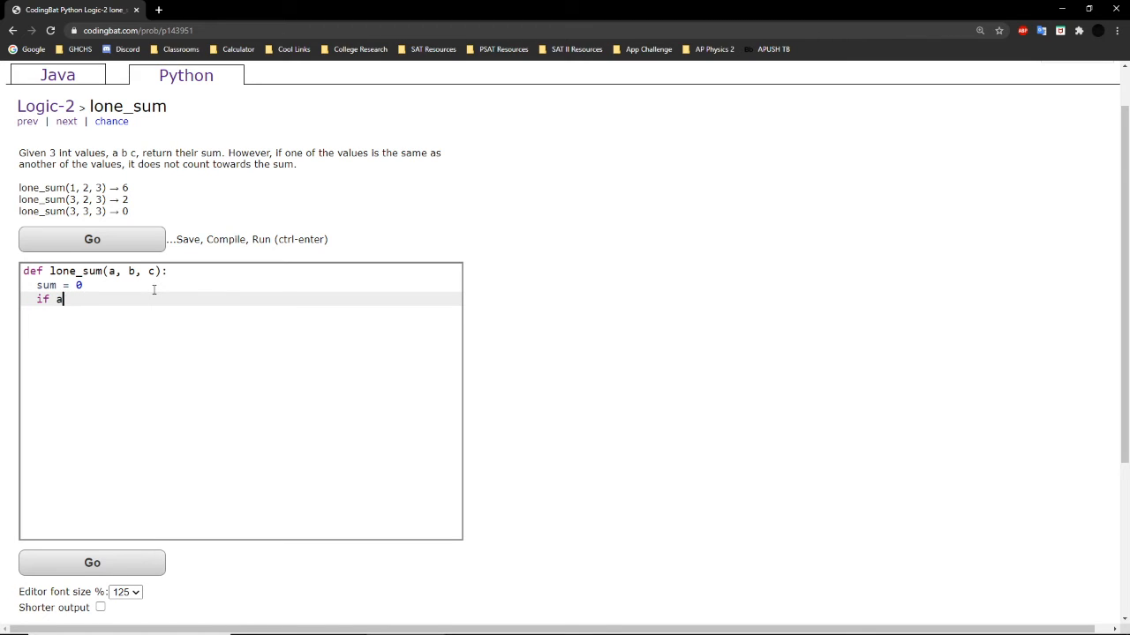
type("!= b")
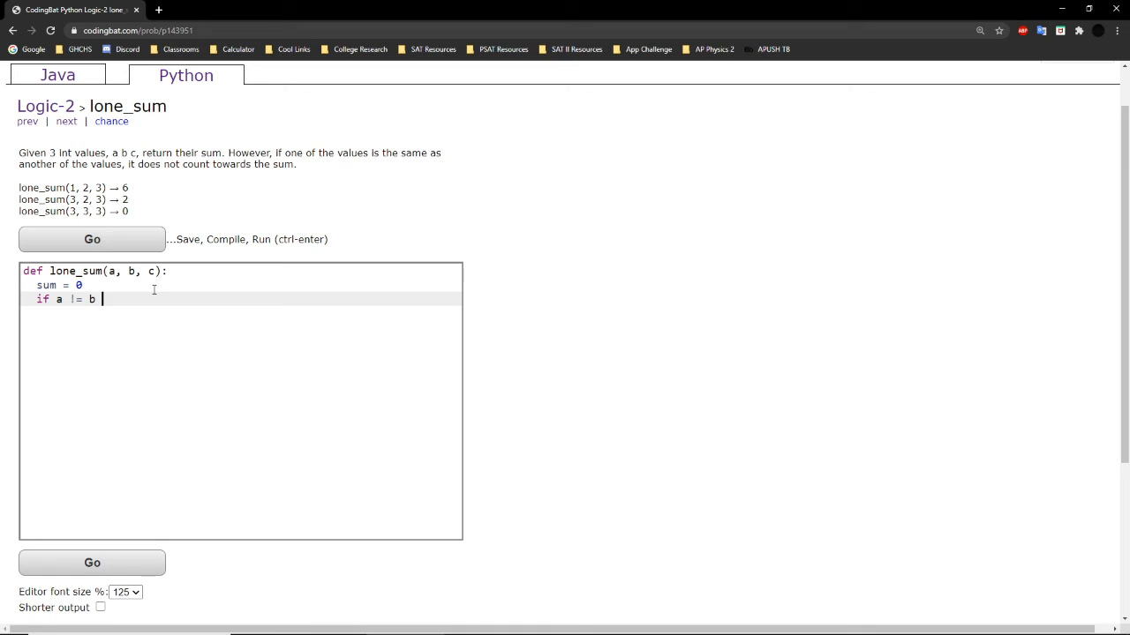
type("and")
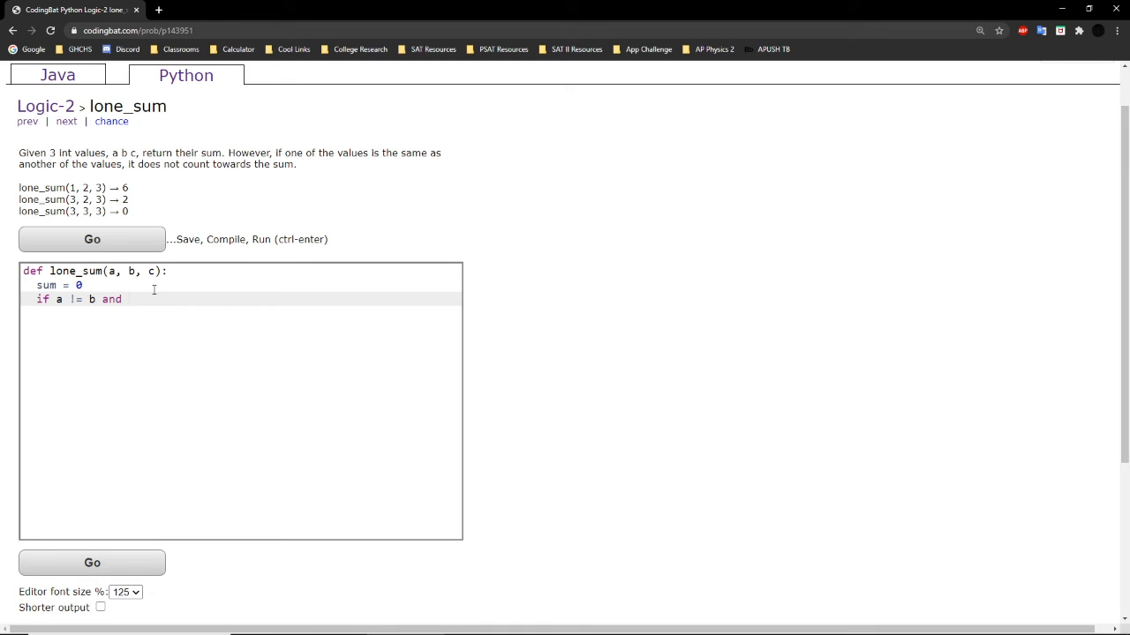
type("a !=")
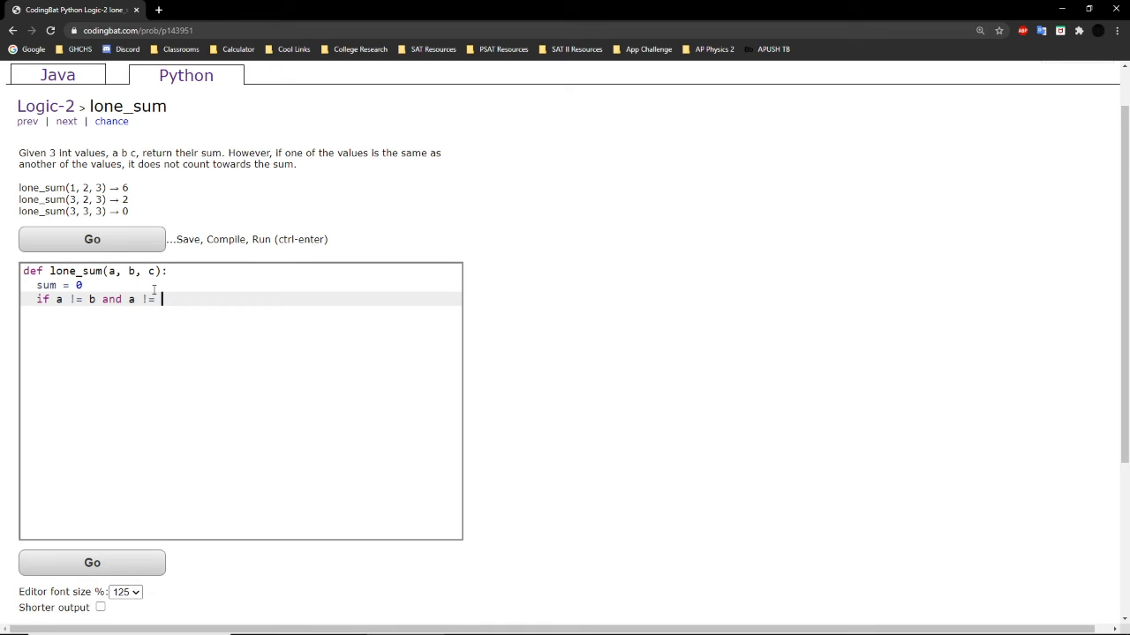
type("c:")
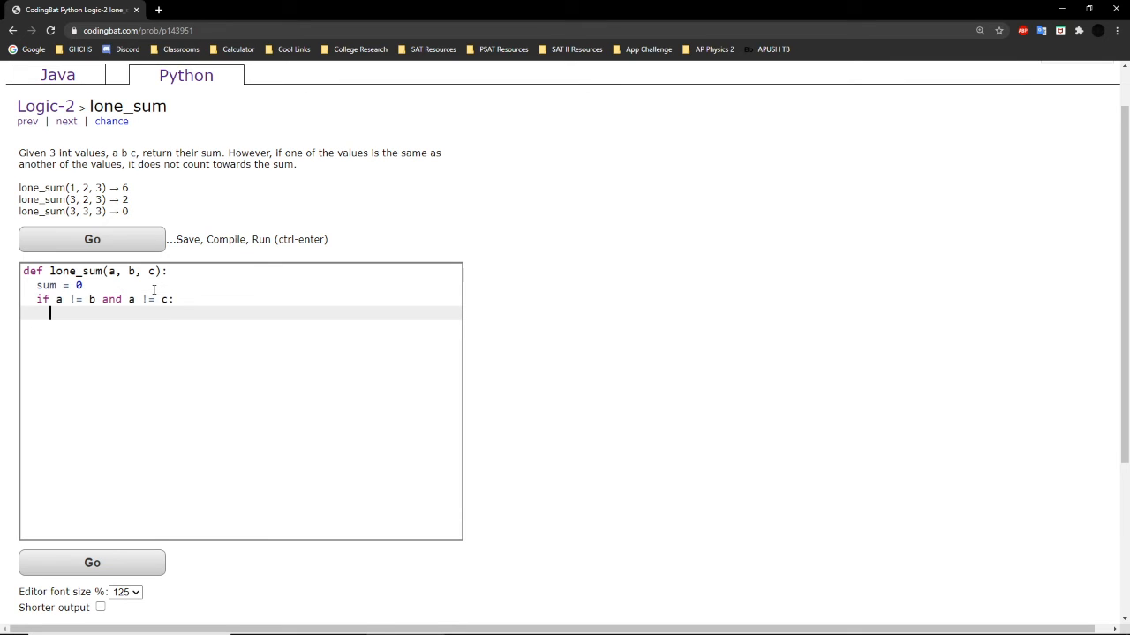
type("sum+")
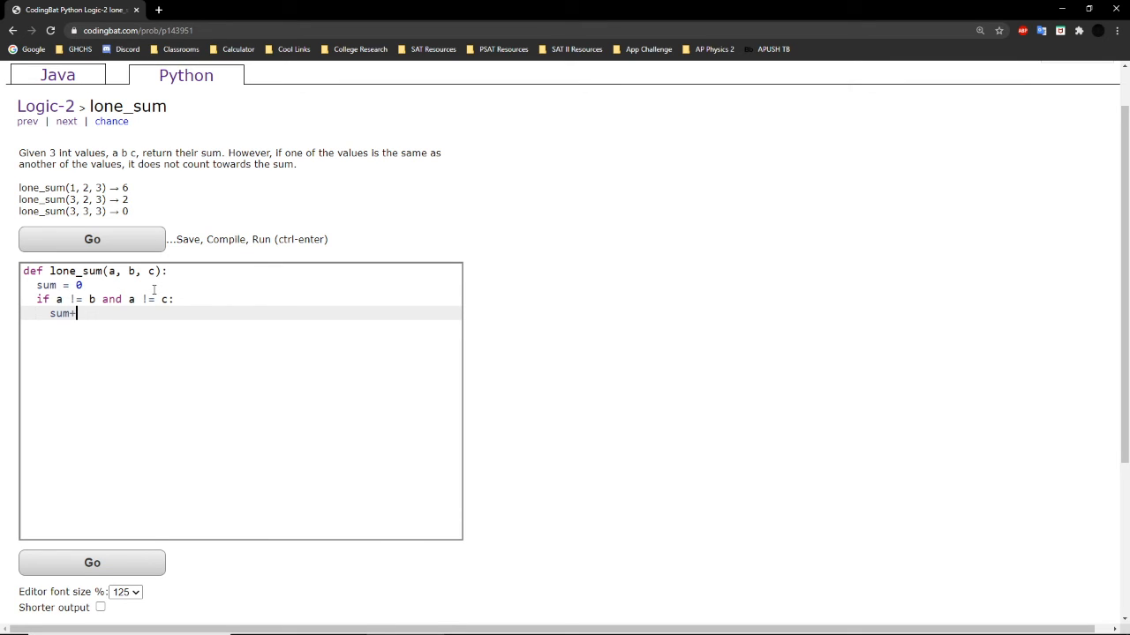
type("=a")
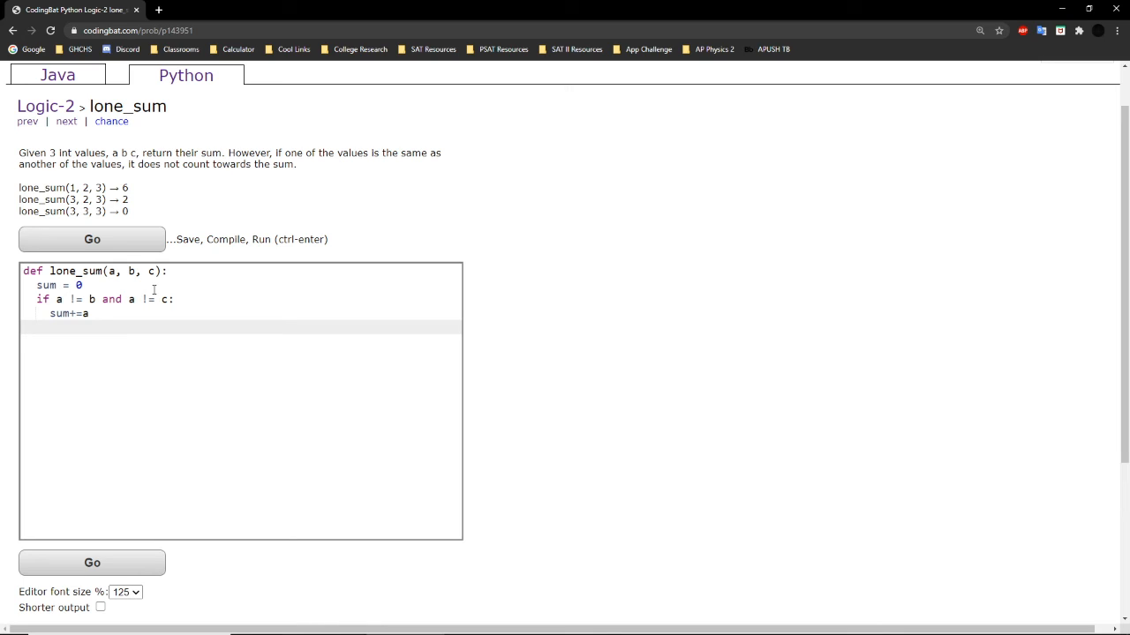
Step: Add if-blocks that add b and c to sum when each is unique
type("if b !=")
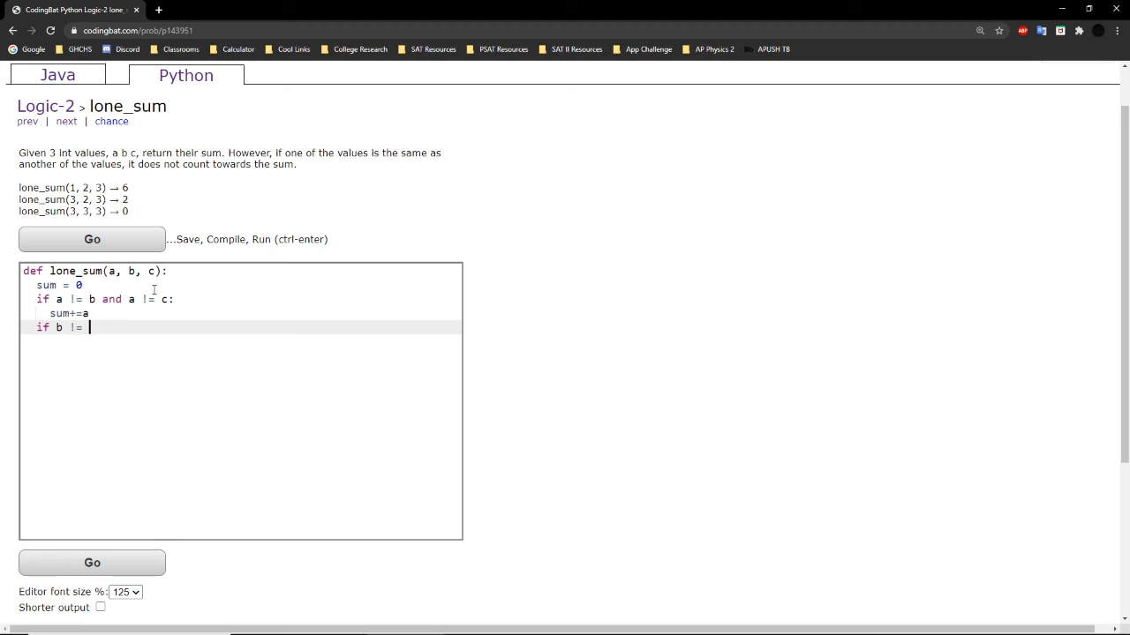
type("a and b != c:")
type("su")
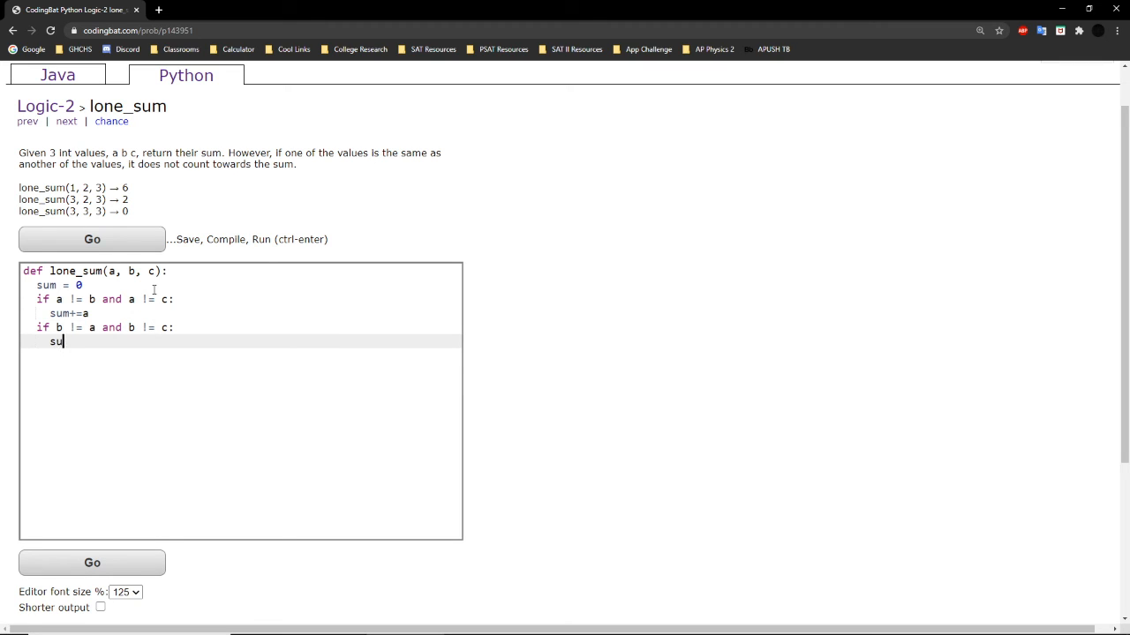
type("m+=a")
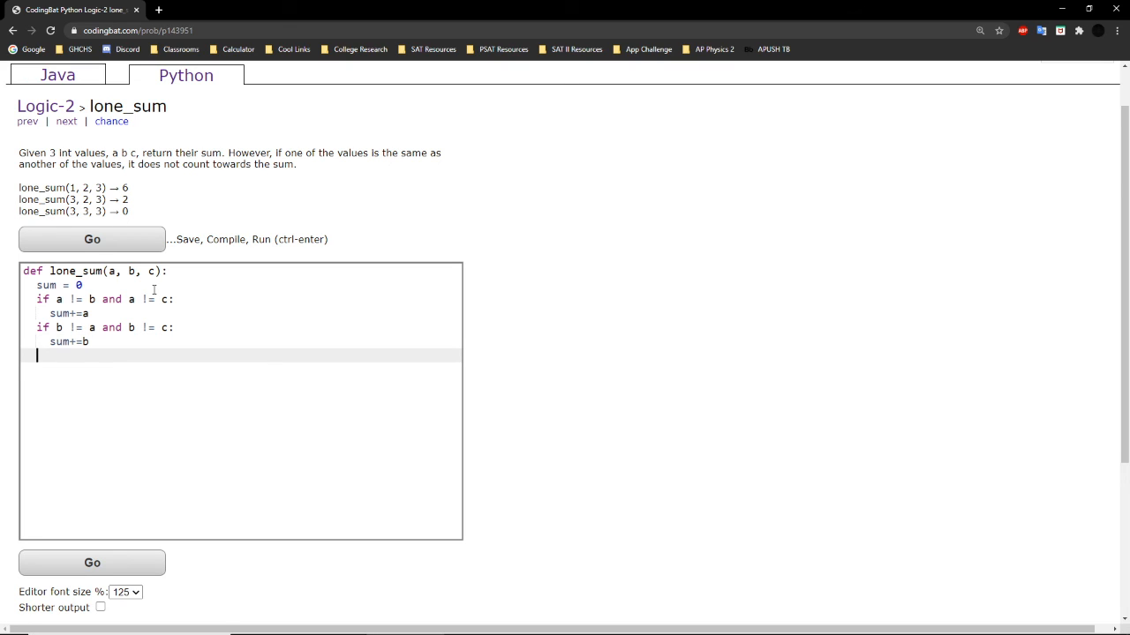
type("if c !=")
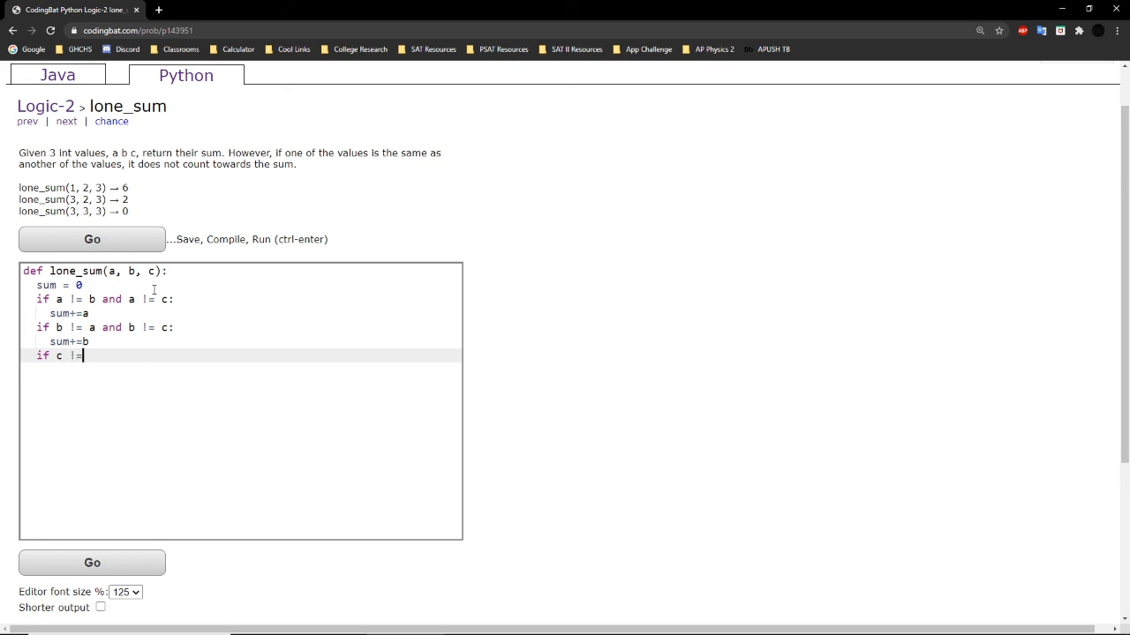
type("a and")
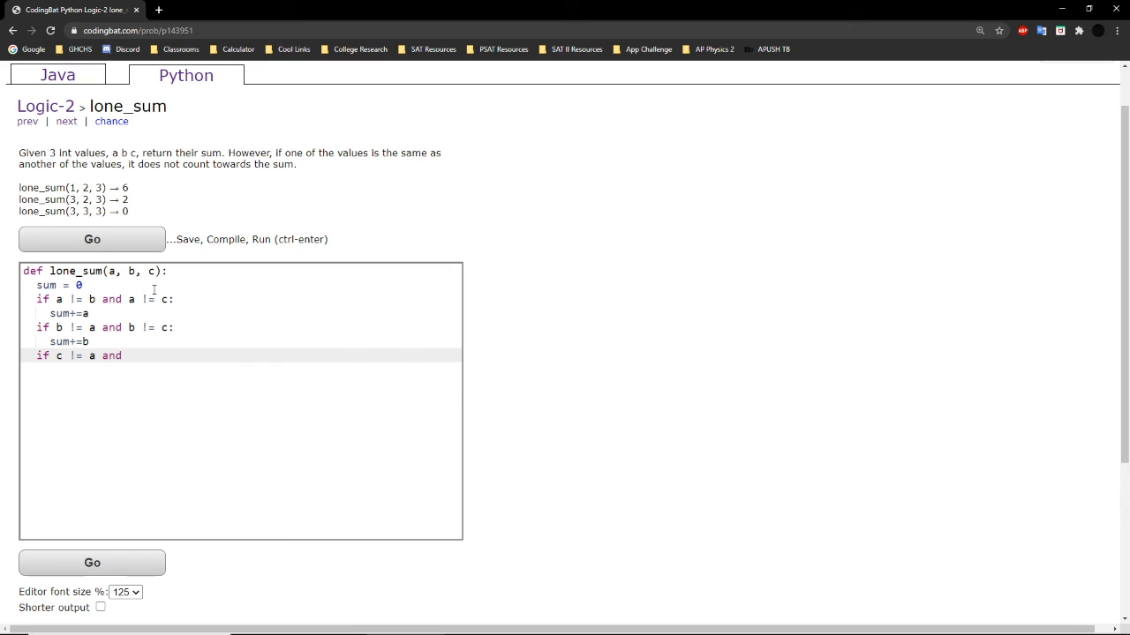
type("c != b:")
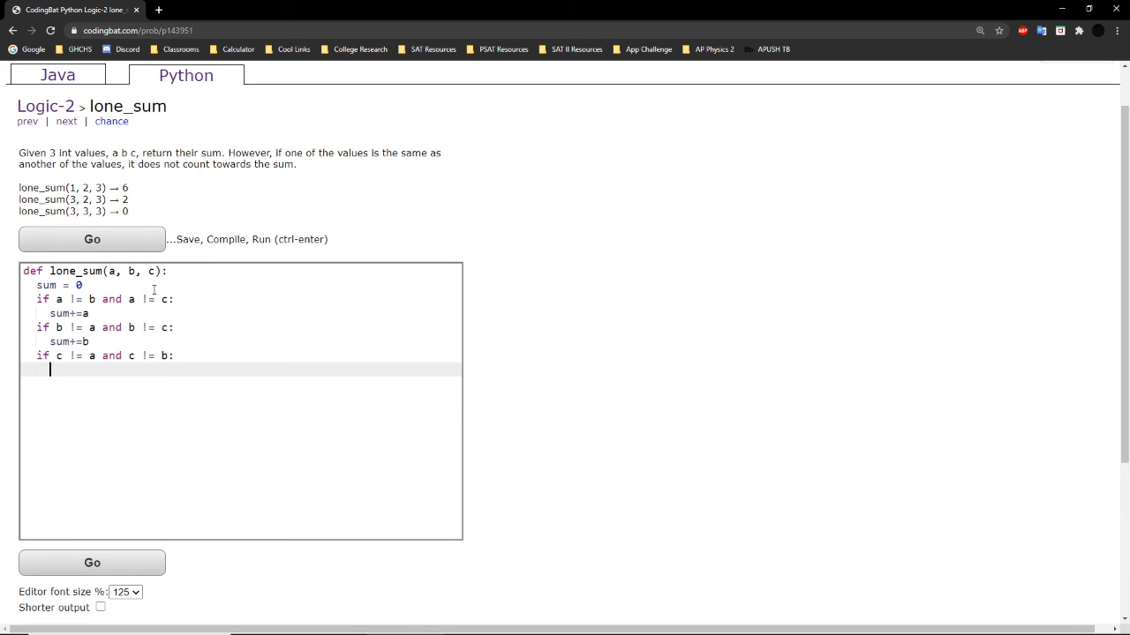
type("sum+=c")
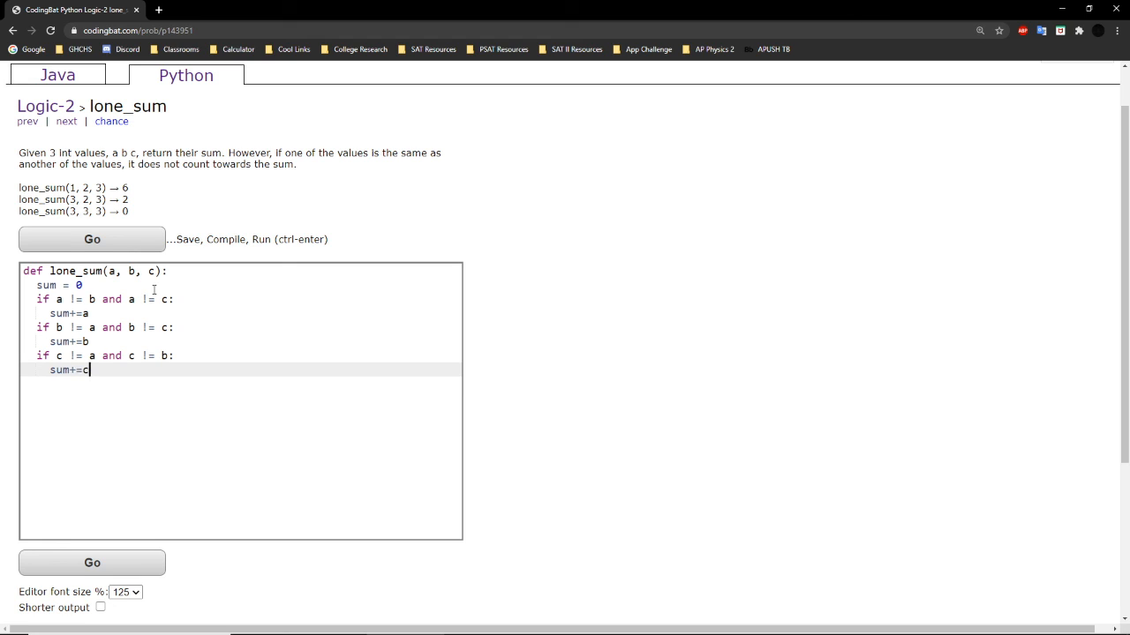
Step: Add 'return sum' and run the tests, getting All Correct
type("return")
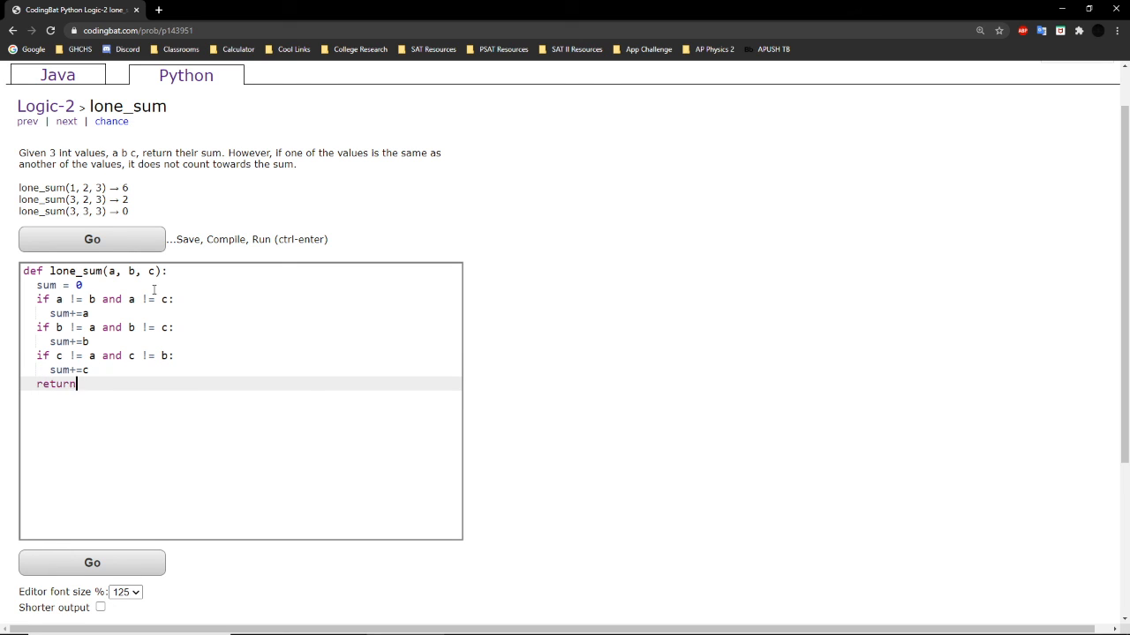
type("sum")
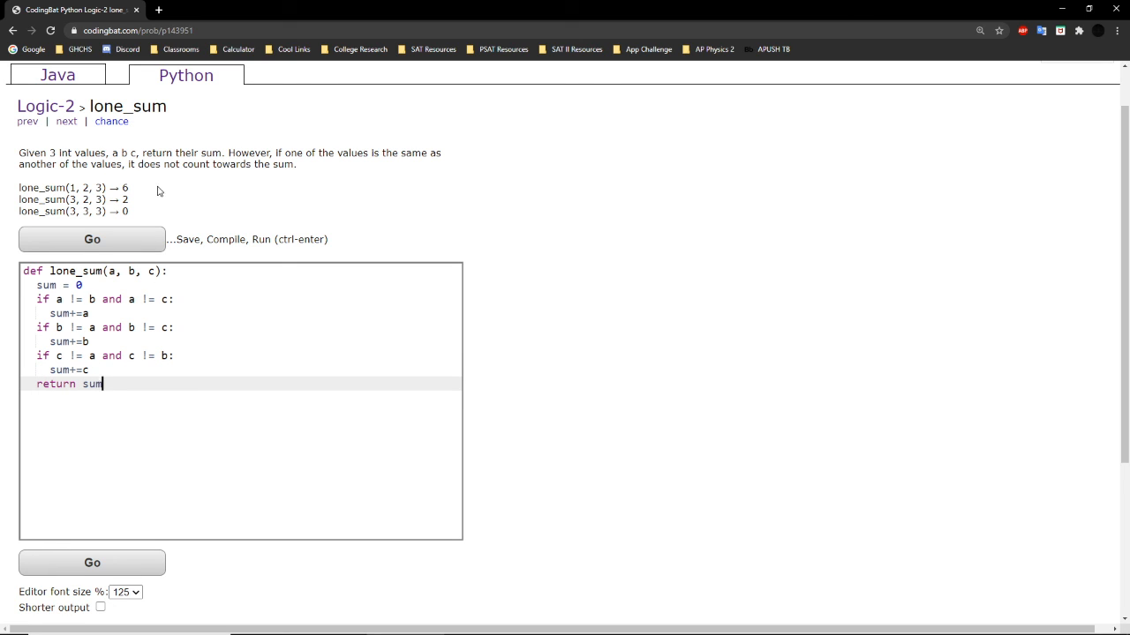
left_click(91, 240)
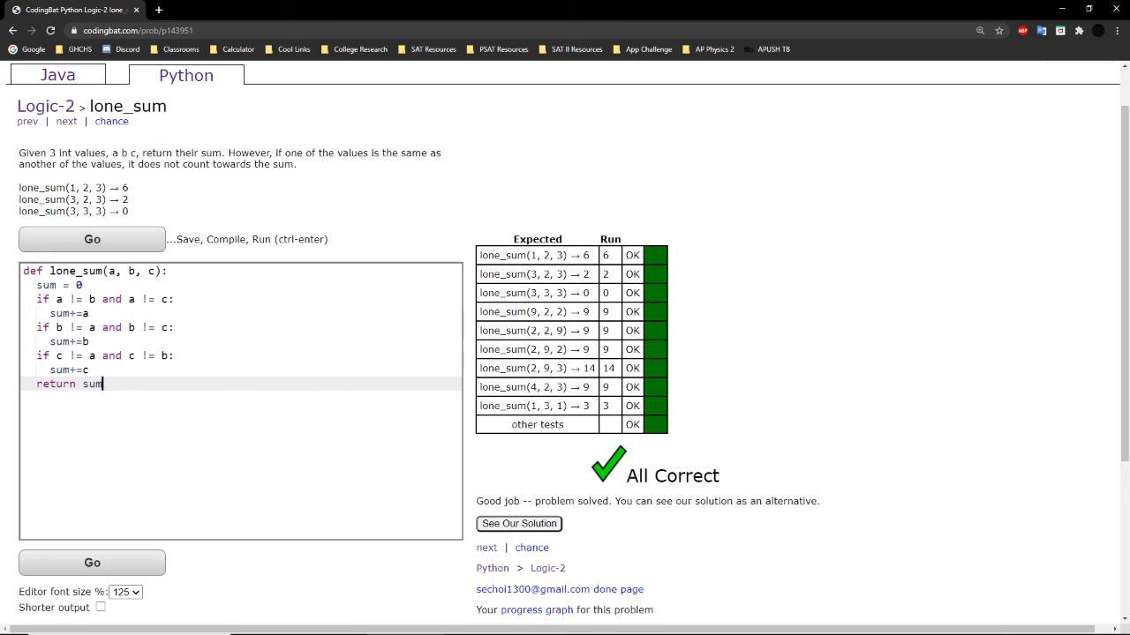